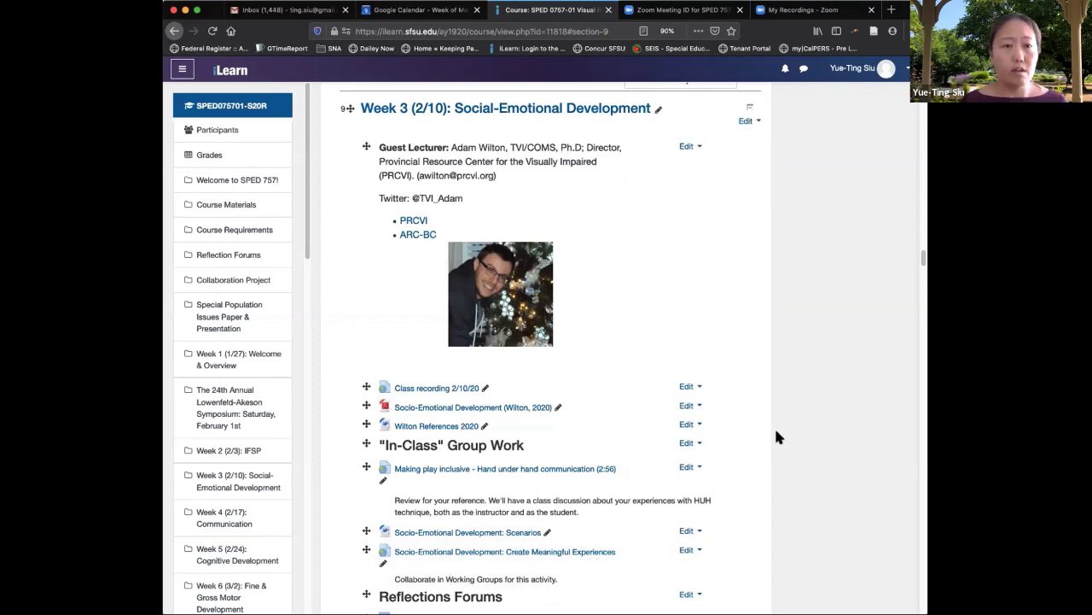
Browse Drive into the SPED 757 - Spring 2020 folder and open the Socio-Emotional Development slides.
{"action": "scroll", "scroll_direction": "down", "scroll_amount": 3}
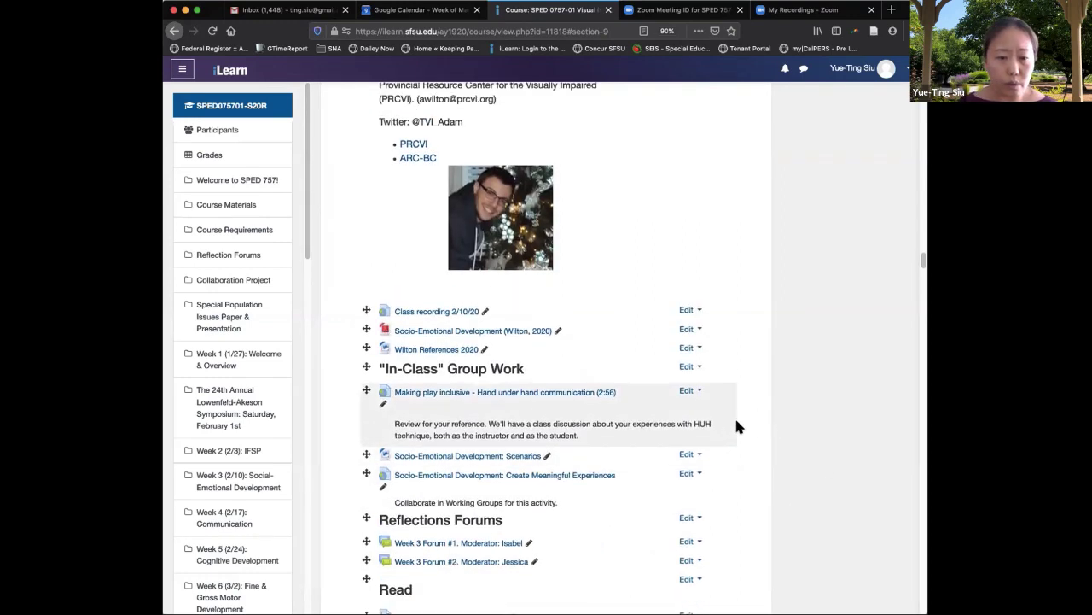
{"action": "scroll", "scroll_direction": "down", "scroll_amount": 3}
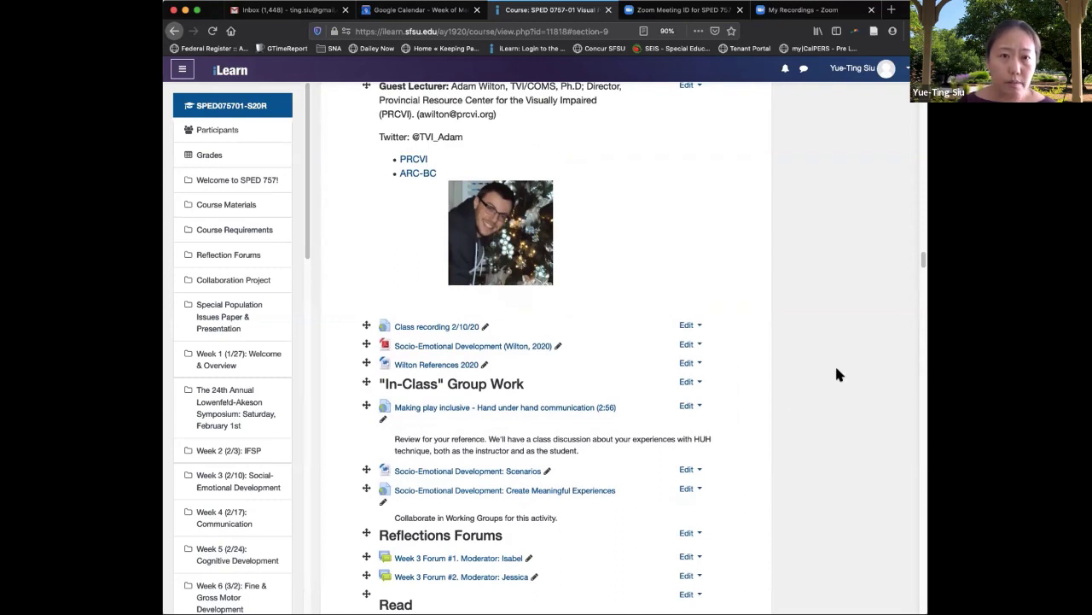
{"action": "mouse_move", "coordinate": [590, 401]}
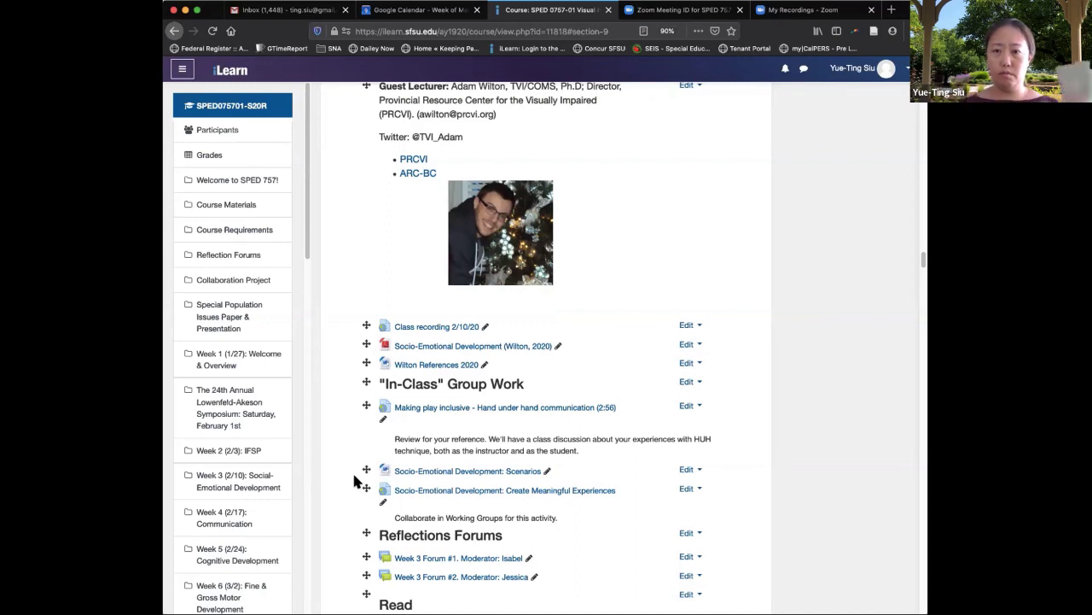
{"action": "mouse_move", "coordinate": [356, 477]}
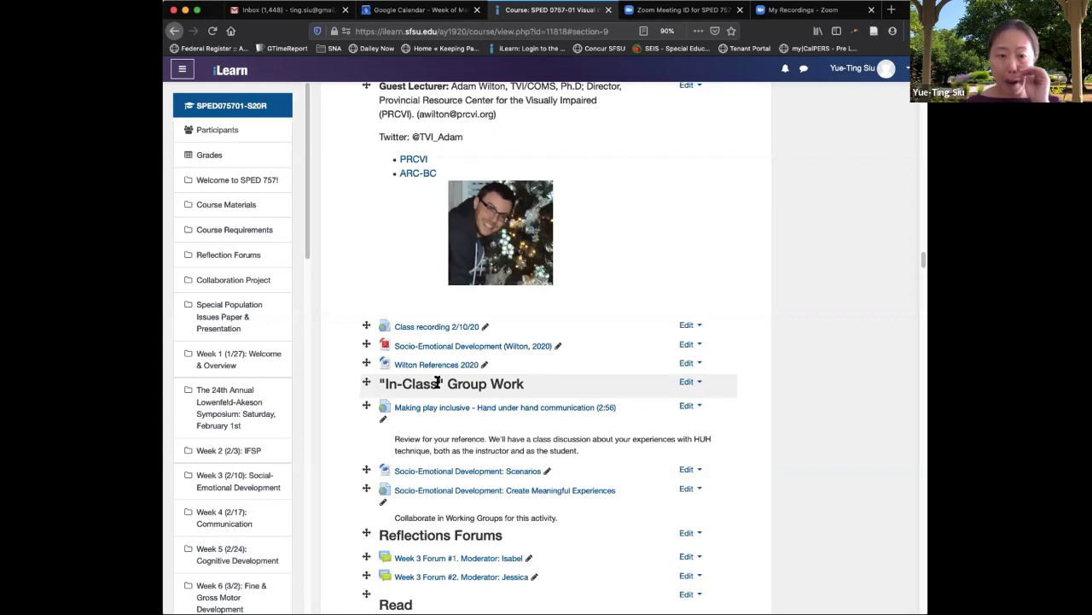
{"action": "mouse_move", "coordinate": [413, 476]}
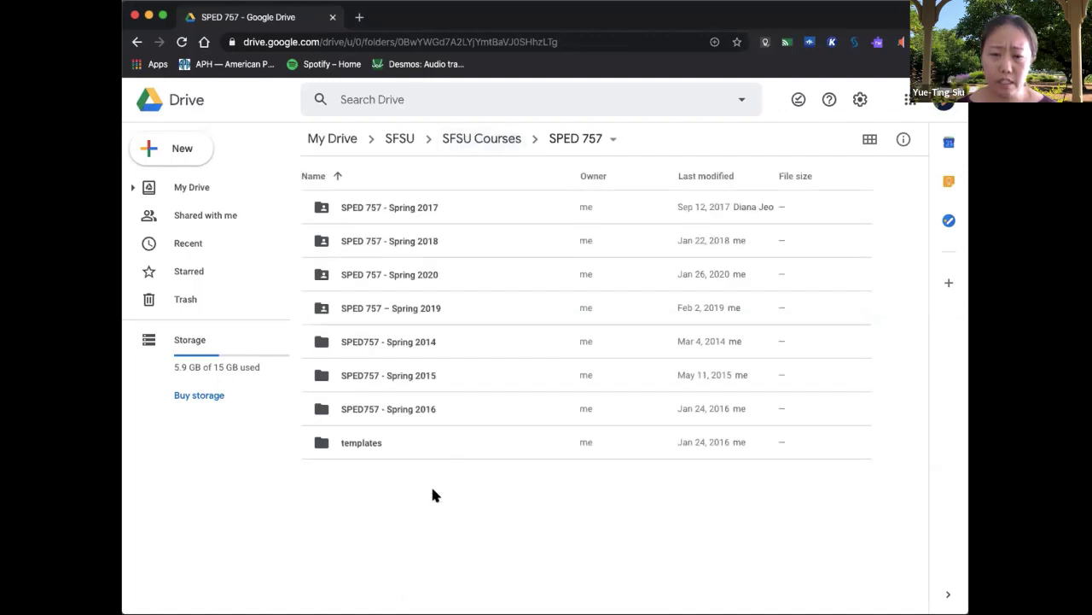
{"action": "mouse_move", "coordinate": [362, 442]}
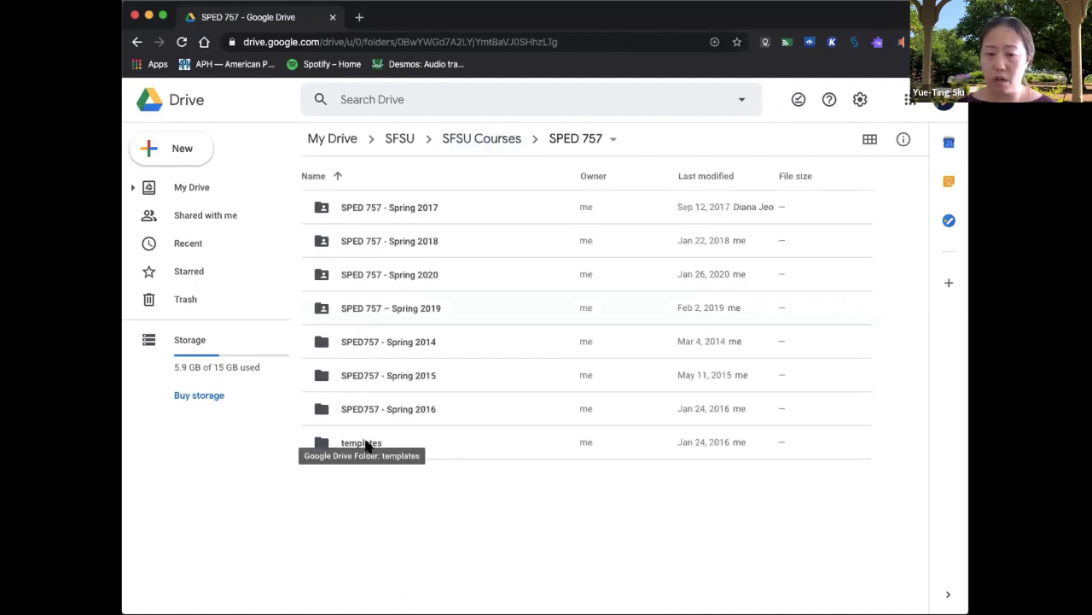
{"action": "double_click", "coordinate": [362, 441]}
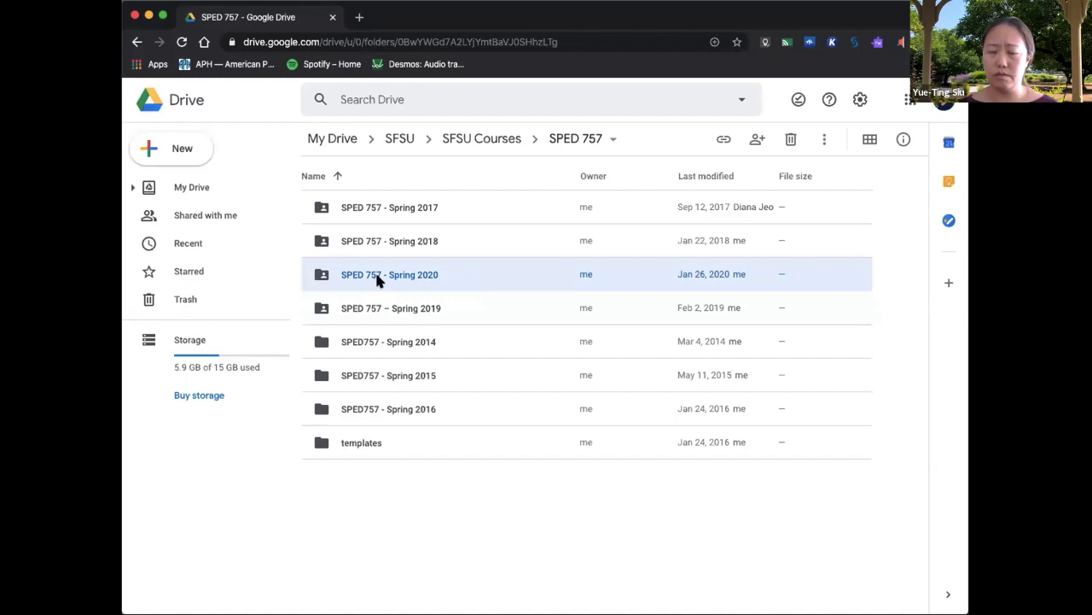
{"action": "double_click", "coordinate": [389, 274]}
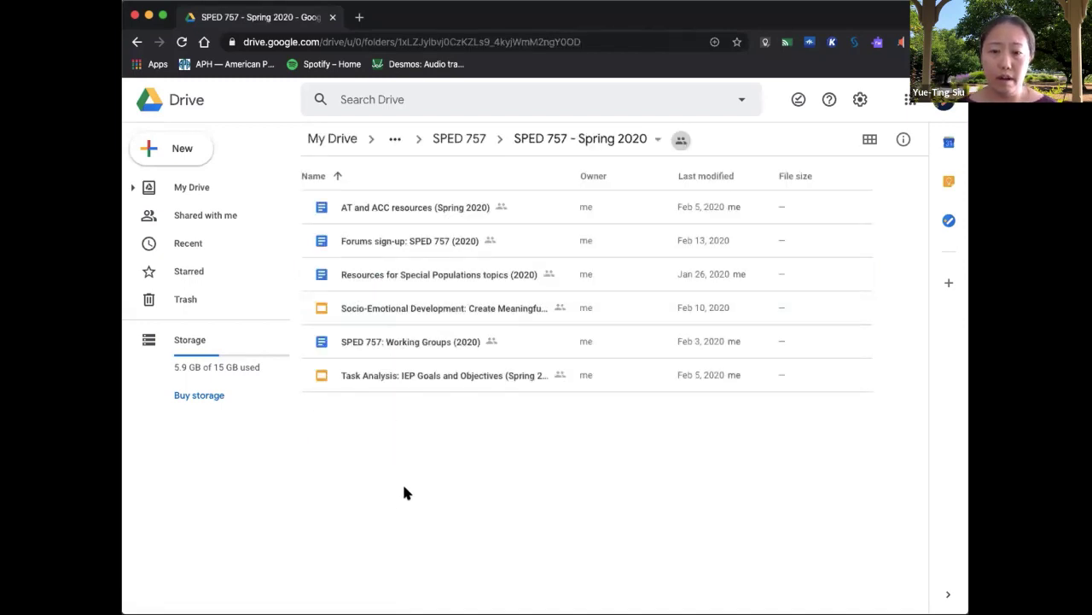
{"action": "mouse_move", "coordinate": [397, 308]}
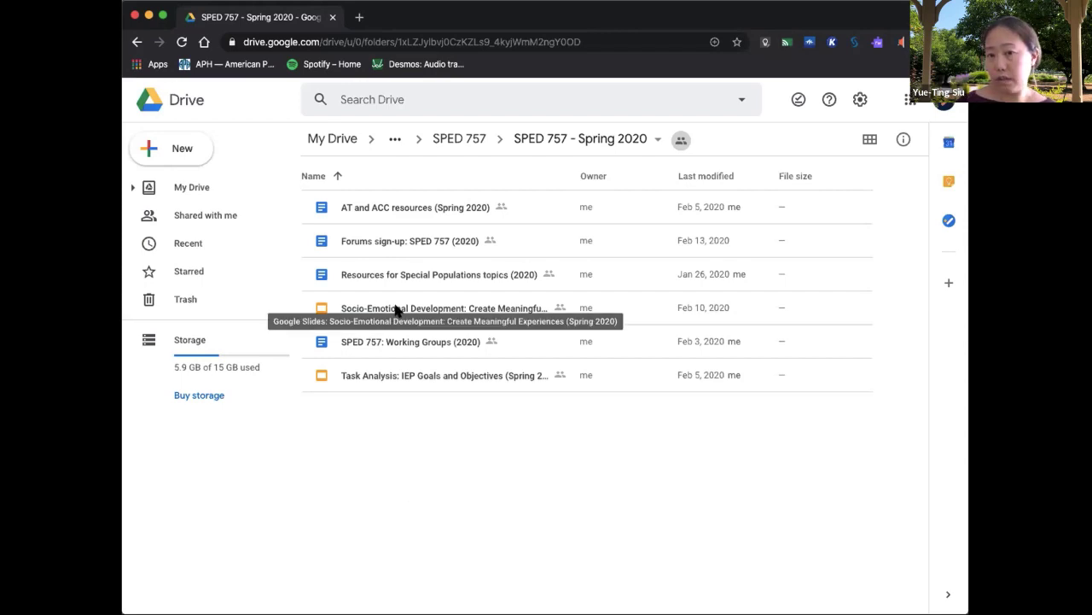
{"action": "left_click", "coordinate": [444, 308]}
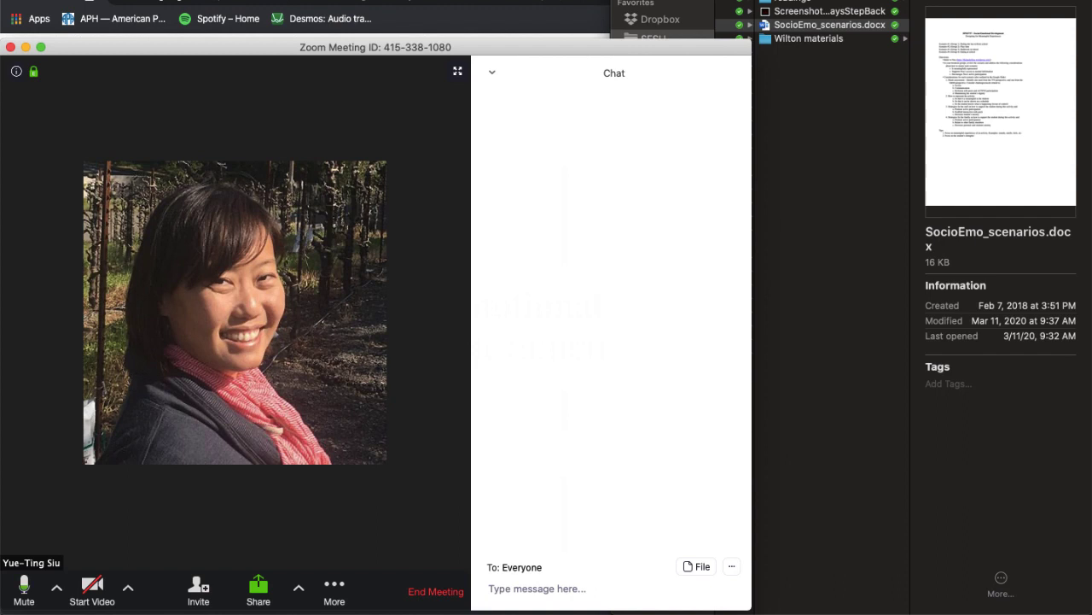
{"action": "mouse_move", "coordinate": [818, 123]}
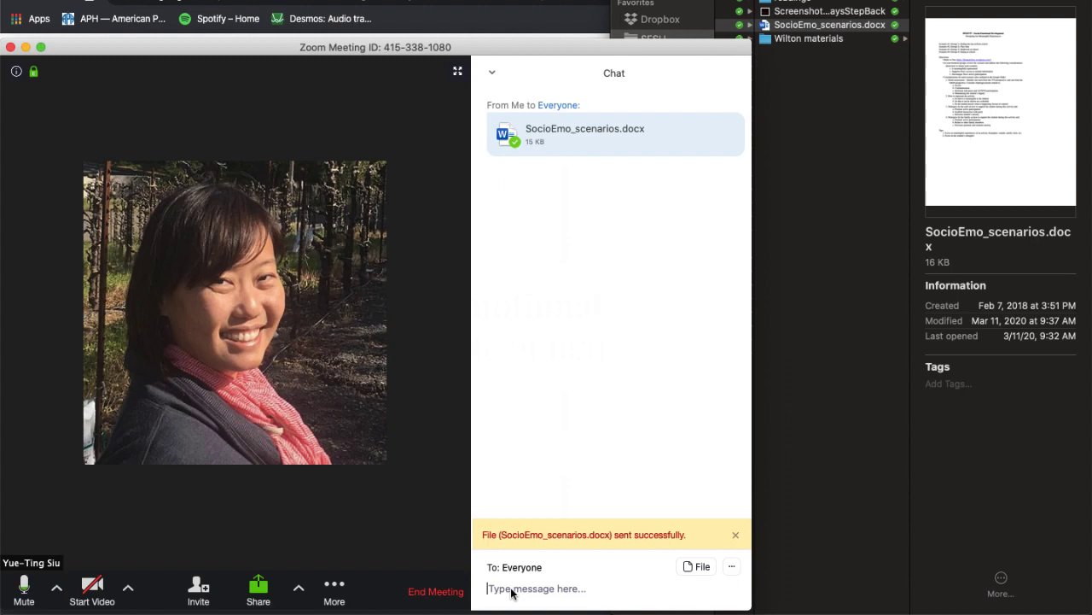
Start a new Zoom chat message to send SocioEmo_scenarios.docx to Everyone.
{"action": "left_click", "coordinate": [734, 534]}
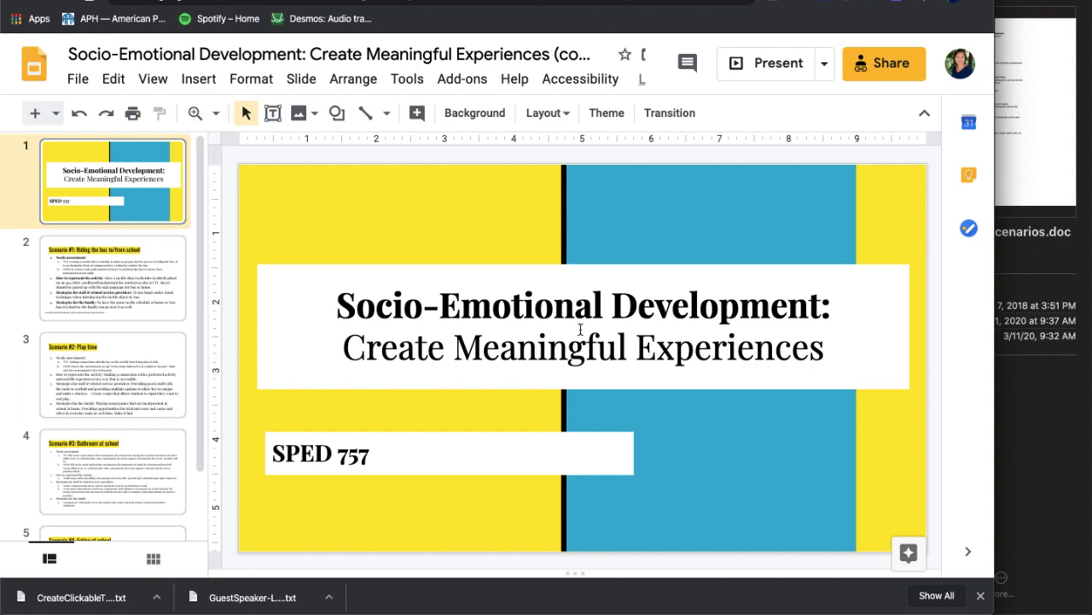
{"action": "mouse_move", "coordinate": [881, 104]}
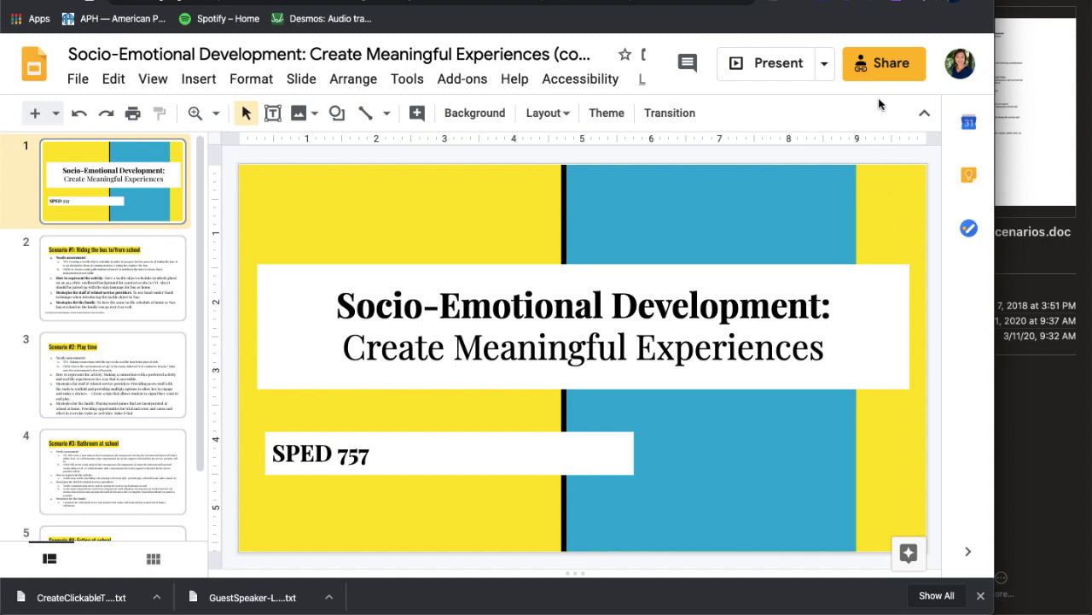
{"action": "mouse_move", "coordinate": [885, 63]}
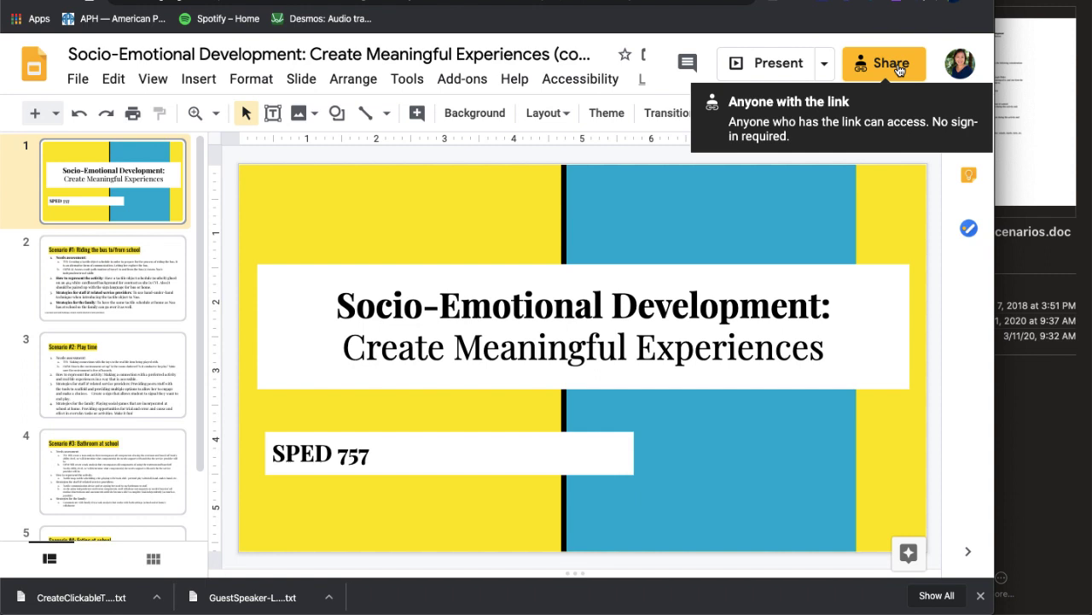
Set link access to 'Anyone with the link can edit' and copy the deck's link.
{"action": "left_click", "coordinate": [884, 63]}
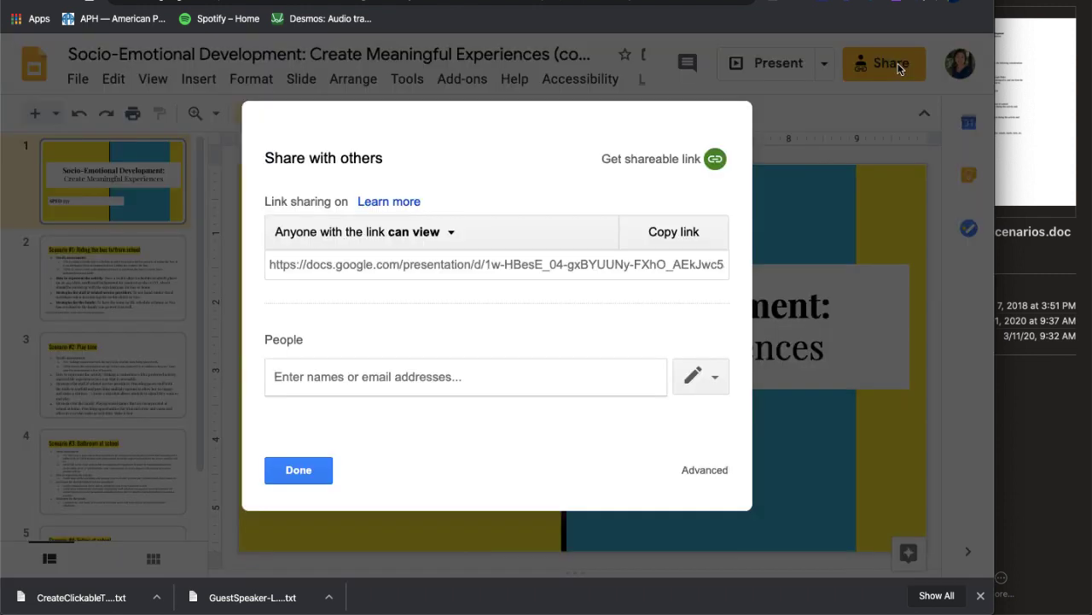
{"action": "mouse_move", "coordinate": [475, 208]}
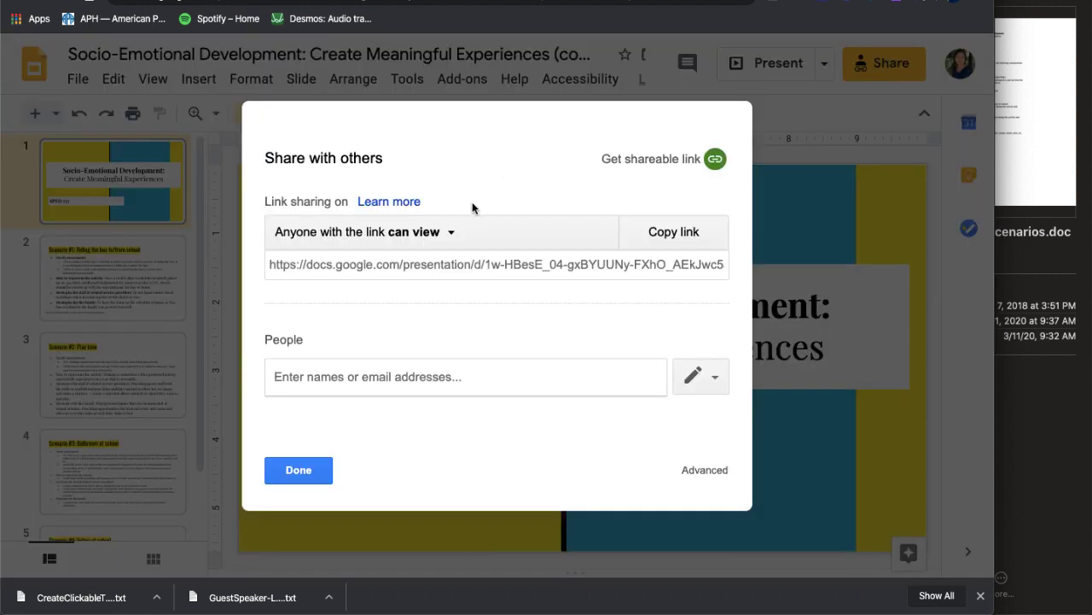
{"action": "left_click", "coordinate": [451, 232]}
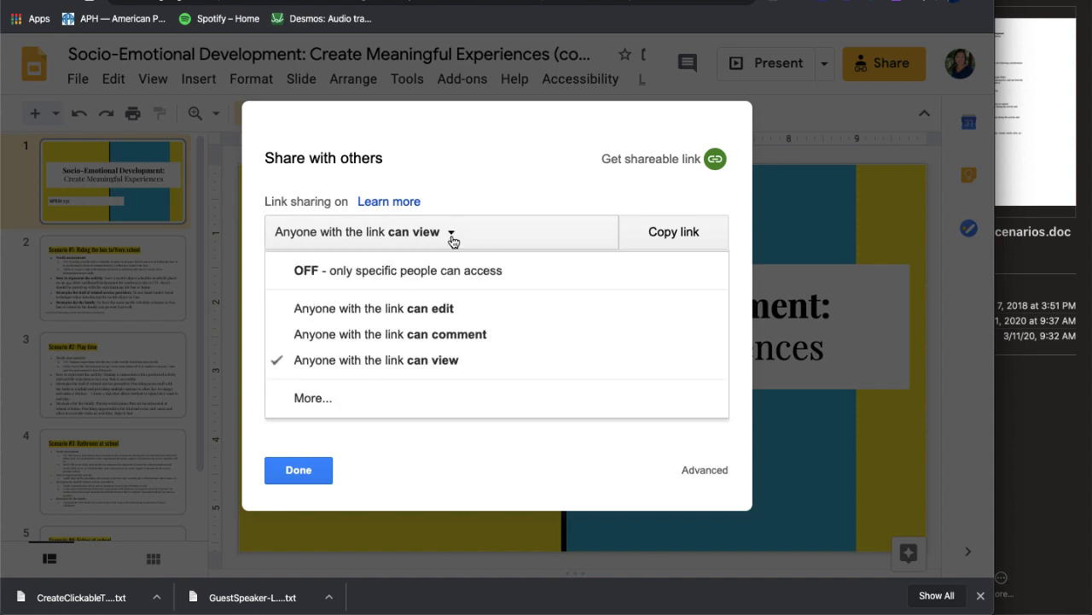
{"action": "left_click", "coordinate": [374, 307]}
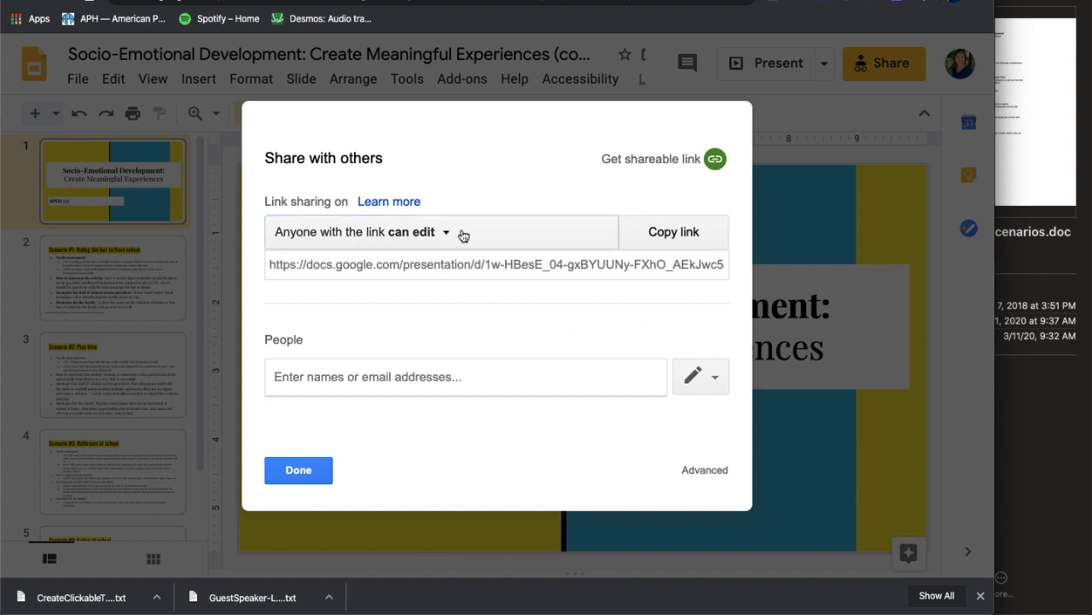
{"action": "left_click", "coordinate": [673, 232]}
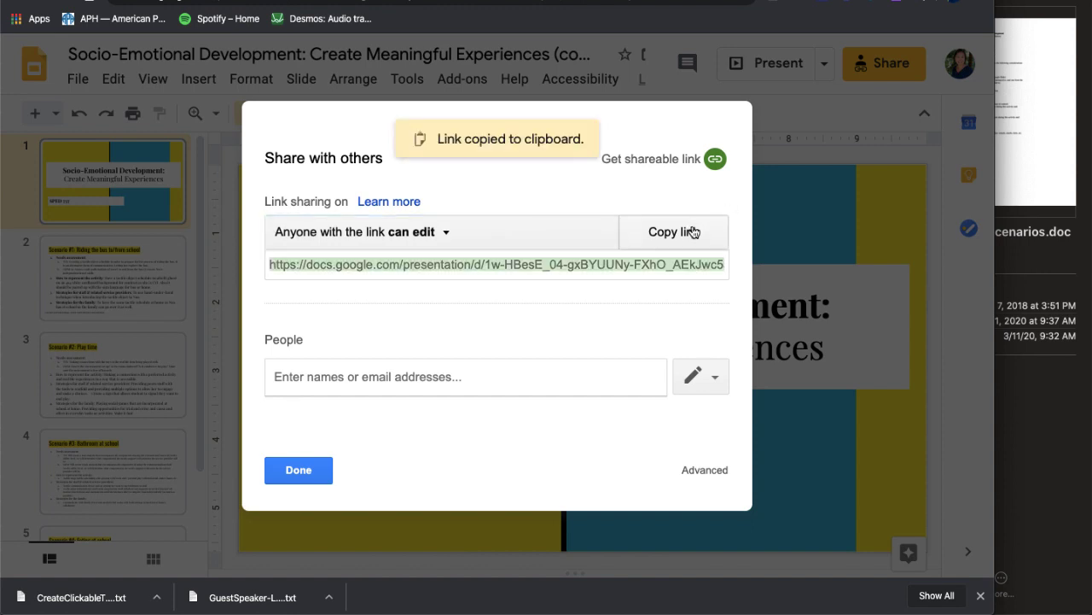
{"action": "left_click", "coordinate": [297, 471]}
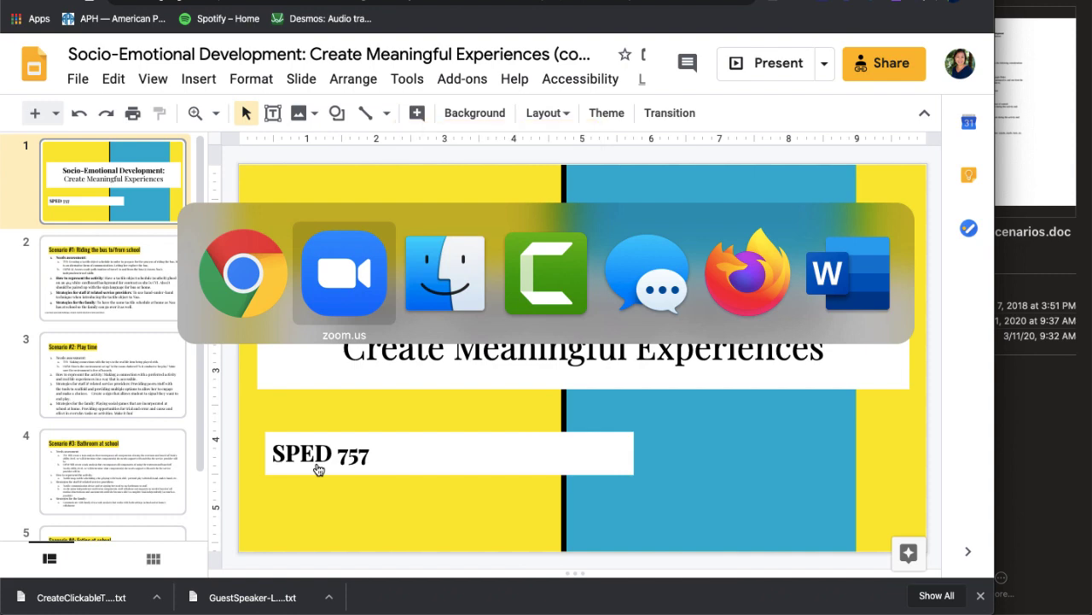
Switch to the Zoom meeting and send the pasted slides link to everyone in chat.
{"action": "left_click", "coordinate": [345, 273]}
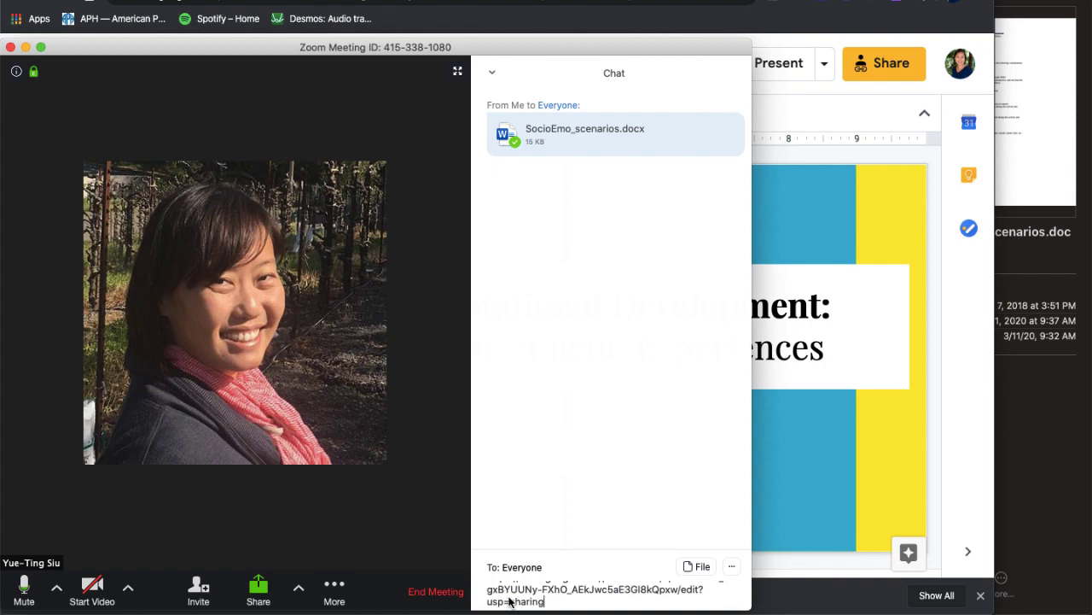
{"action": "key", "text": "enter"}
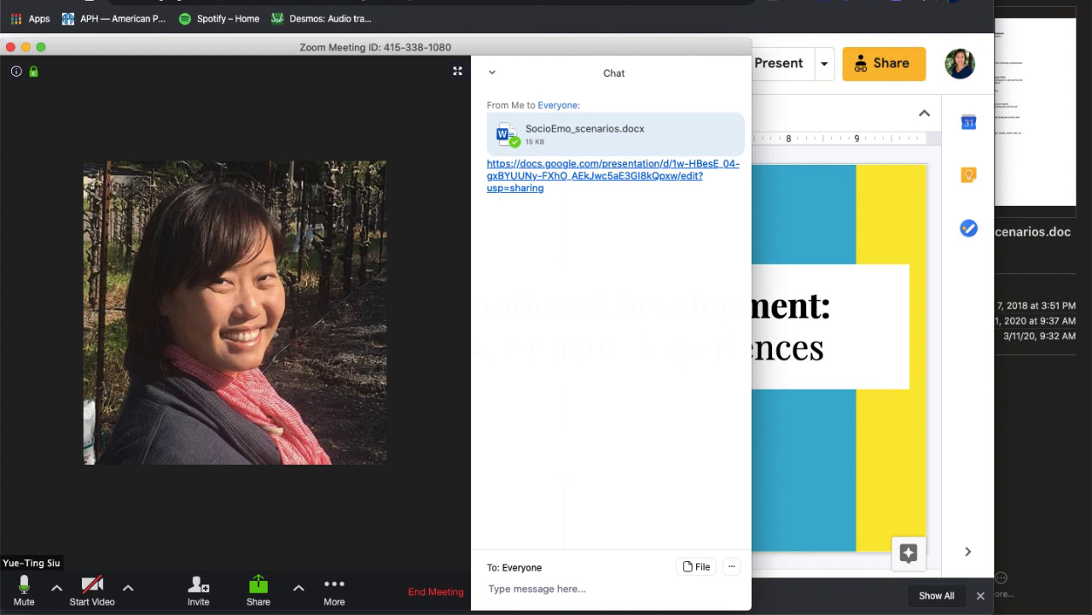
{"action": "left_click", "coordinate": [536, 588]}
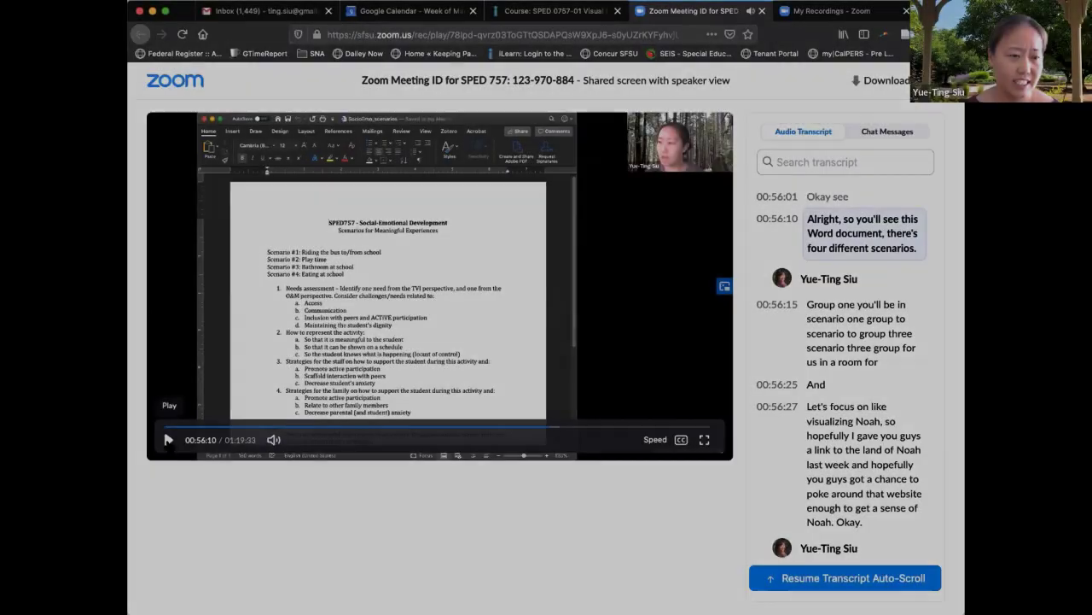
Bring up the SPED 757 cloud recording with its Audio Transcript panel.
{"action": "left_click", "coordinate": [167, 439]}
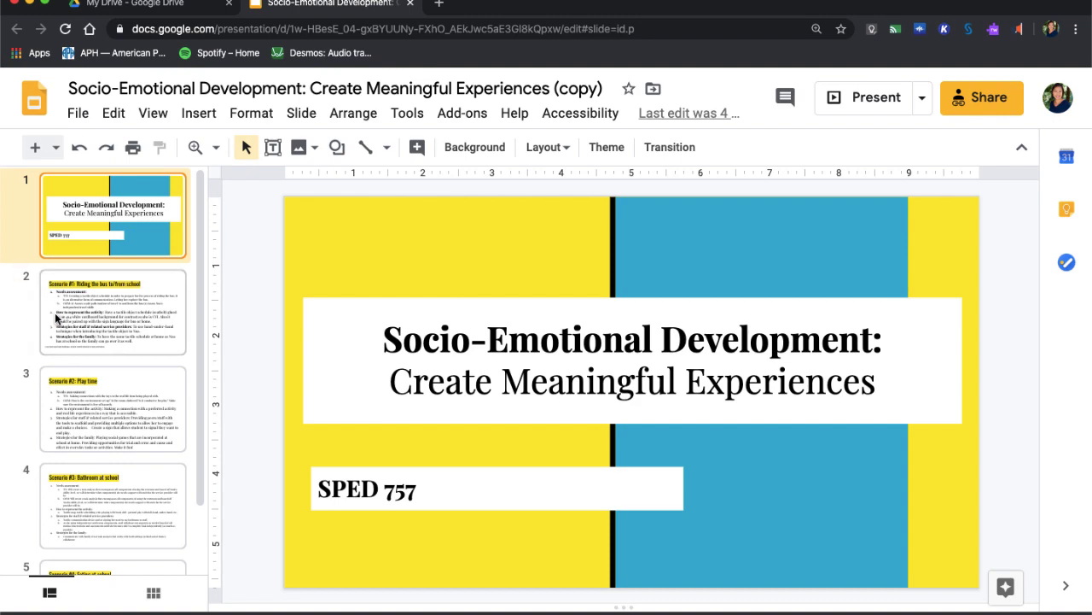
View the bus-riding, Play time and Bathroom at school scenario slides, then the fifth slide.
{"action": "left_click", "coordinate": [113, 311]}
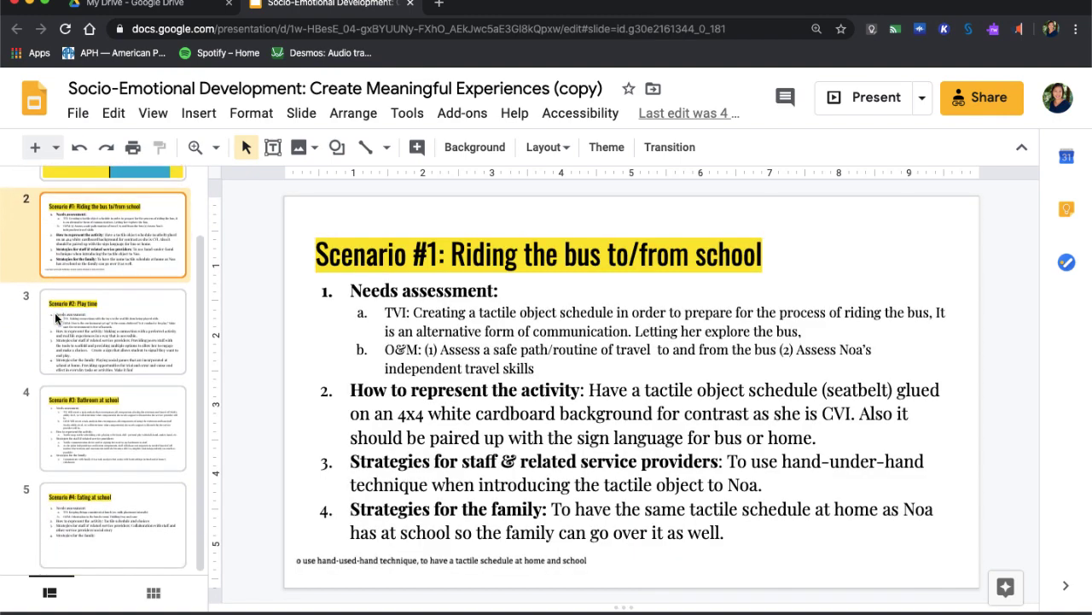
{"action": "left_click", "coordinate": [113, 331]}
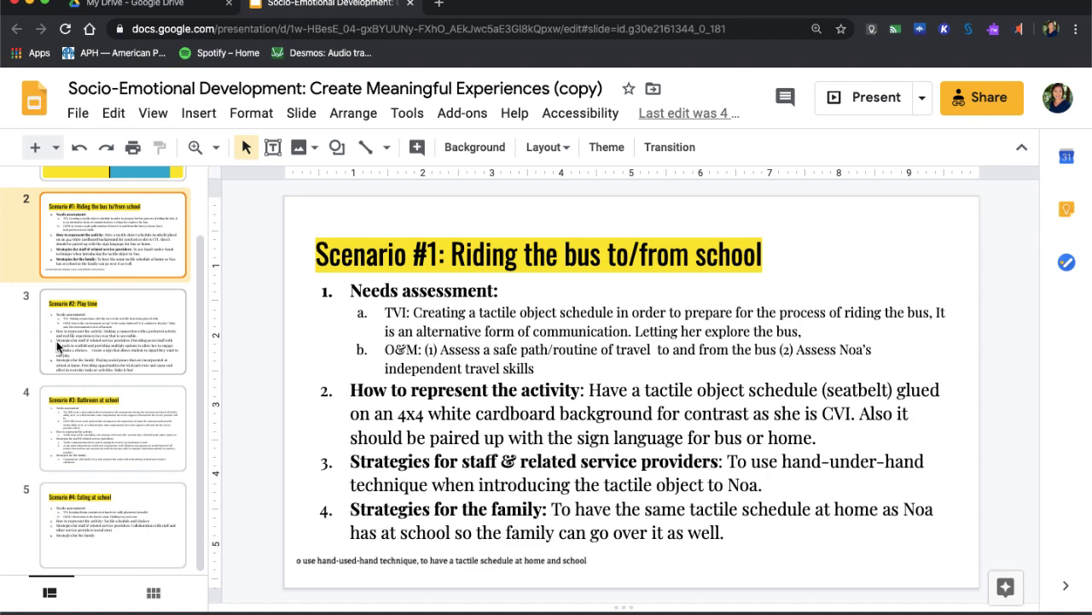
{"action": "left_click", "coordinate": [113, 331]}
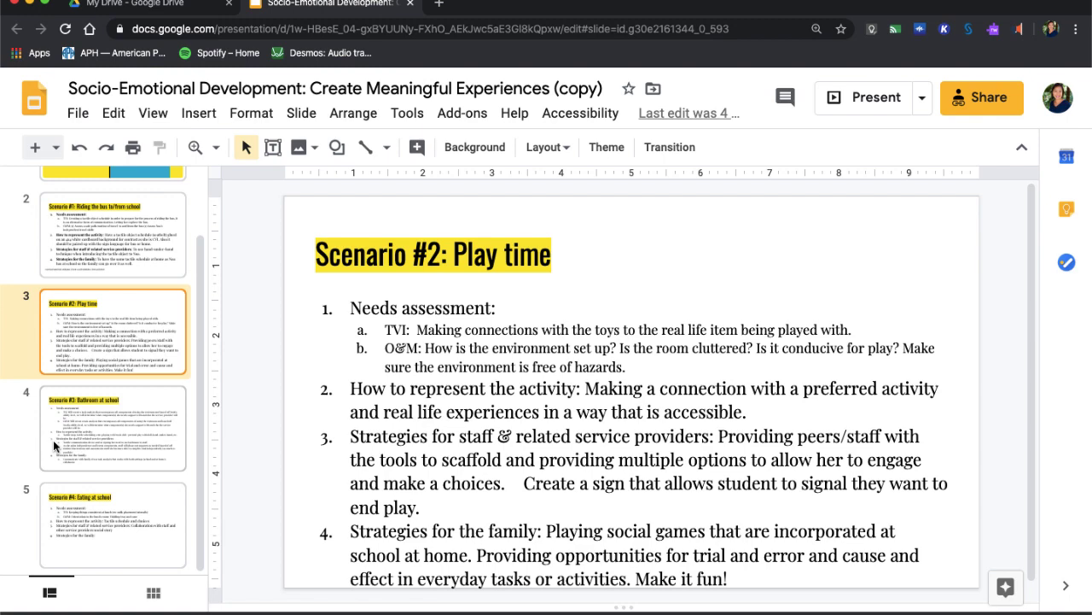
{"action": "left_click", "coordinate": [112, 429]}
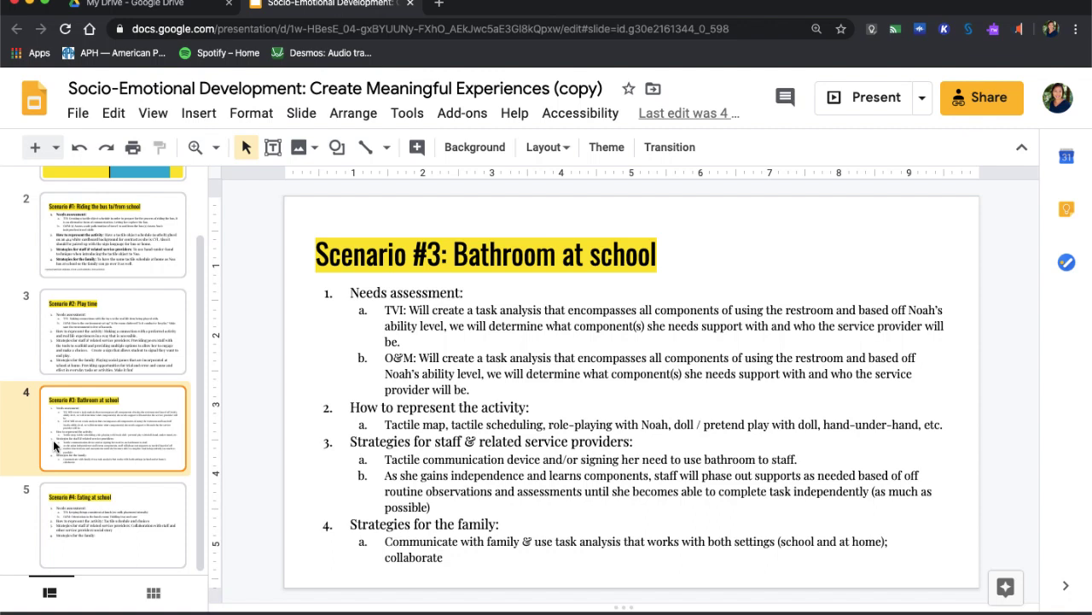
{"action": "mouse_move", "coordinate": [55, 468]}
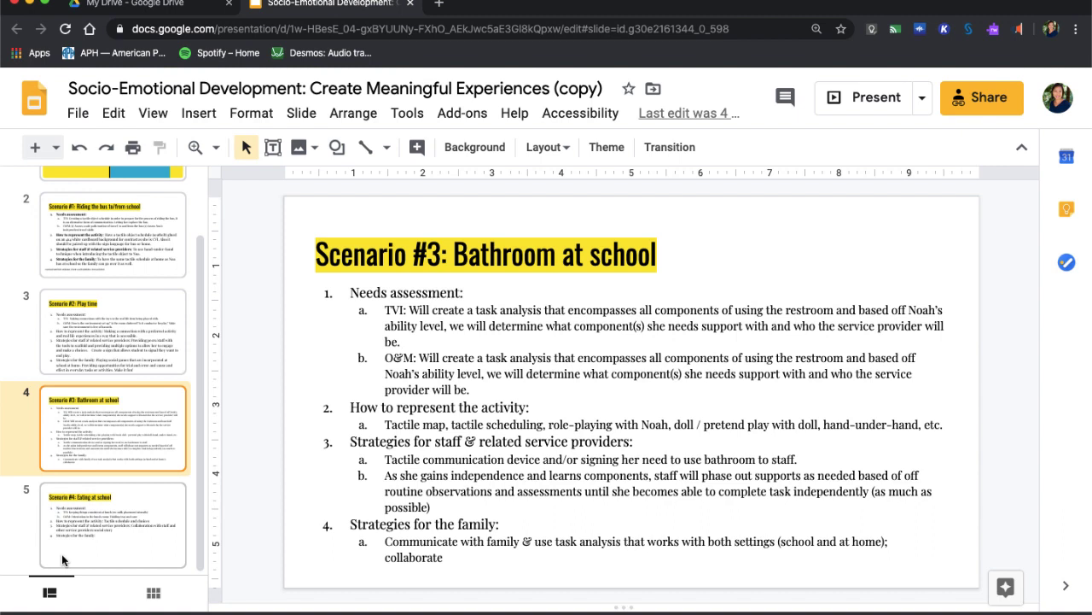
{"action": "left_click", "coordinate": [113, 526]}
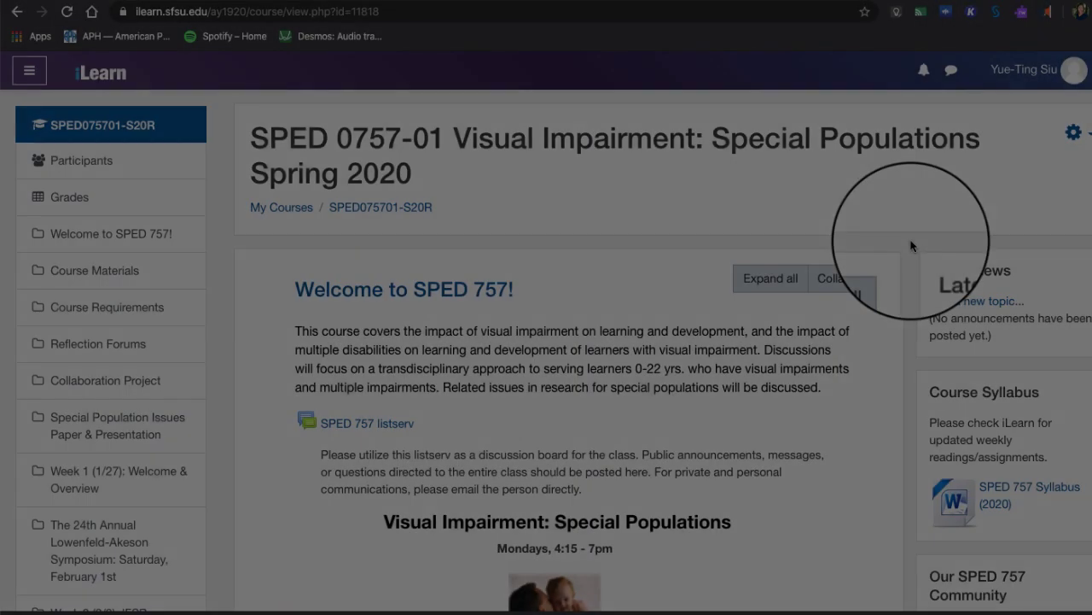
{"action": "scroll", "scroll_direction": "down", "scroll_amount": 3}
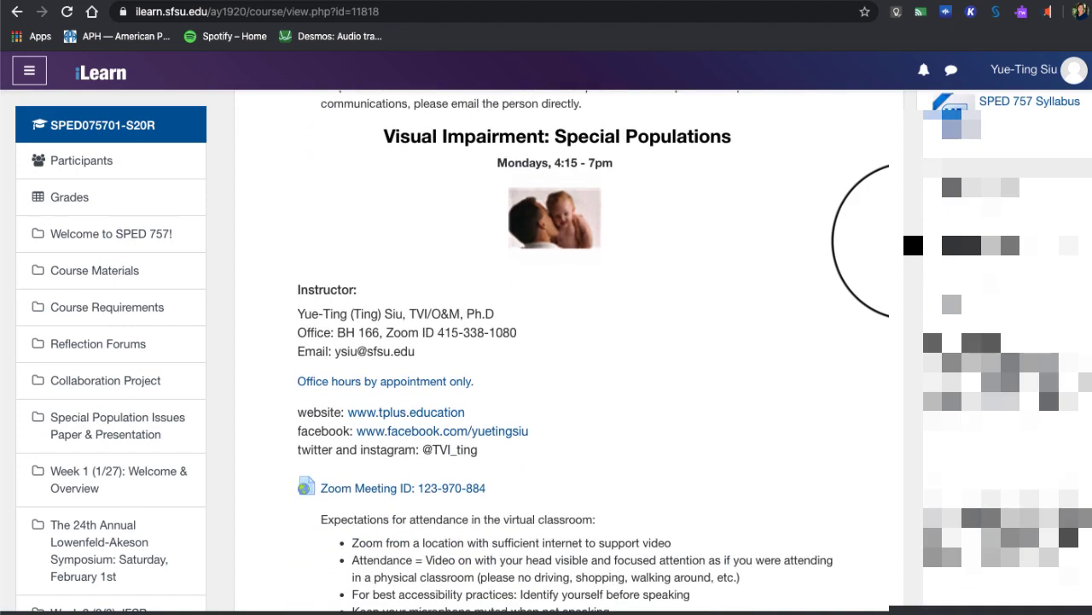
{"action": "scroll", "scroll_direction": "down", "scroll_amount": 3}
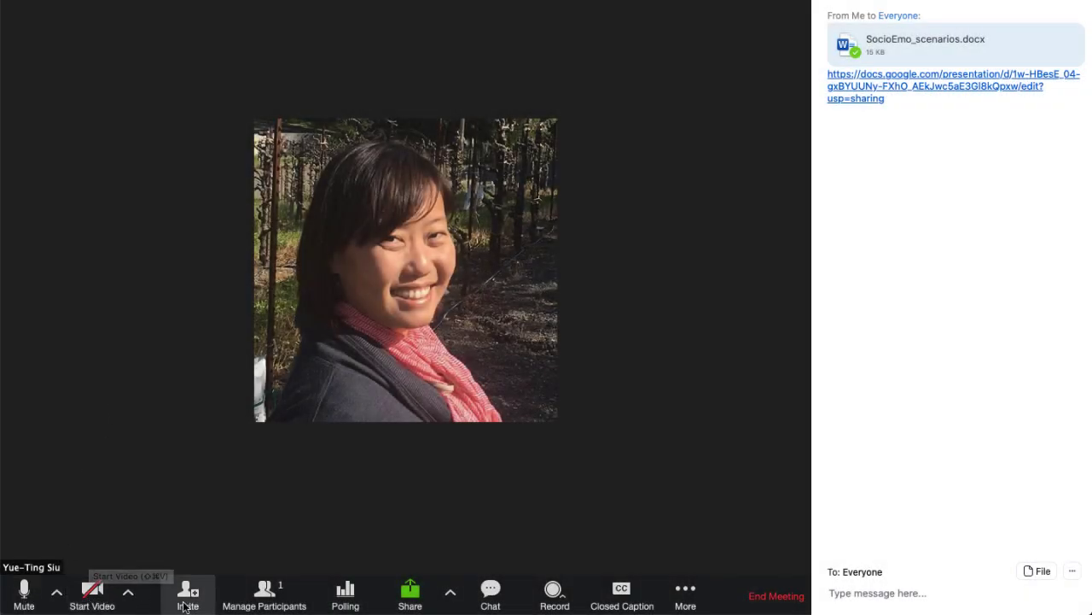
{"action": "mouse_move", "coordinate": [410, 594]}
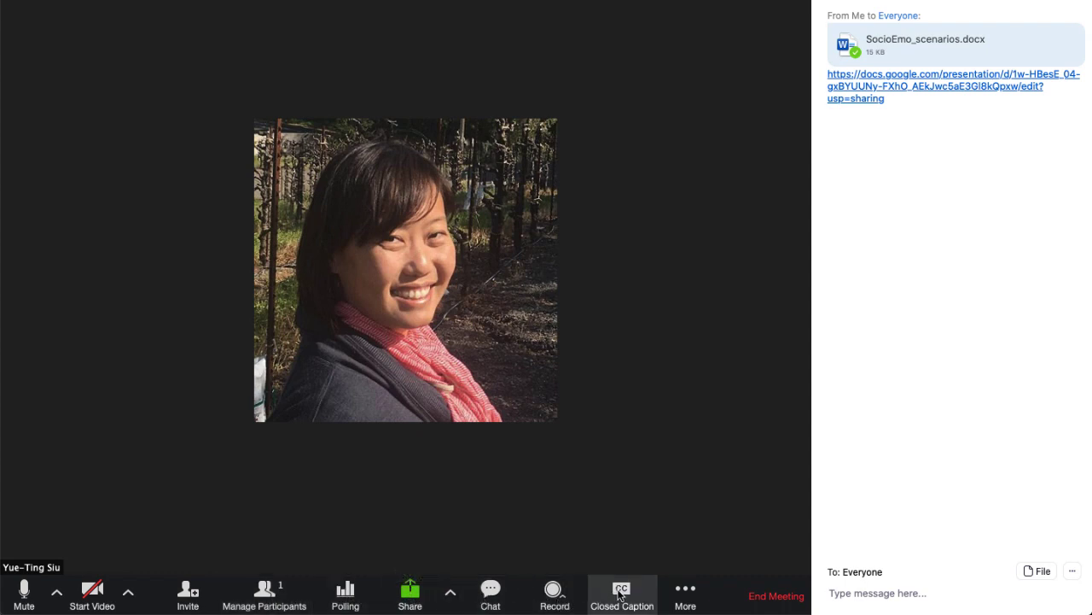
Create 5 breakout rooms with participants assigned Manually.
{"action": "left_click", "coordinate": [687, 594]}
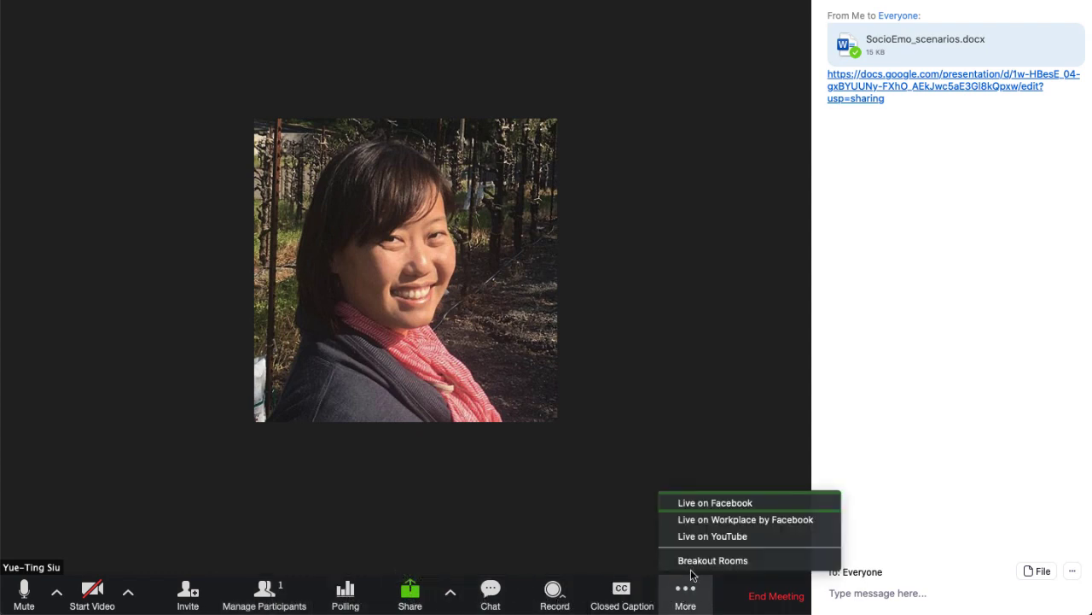
{"action": "left_click", "coordinate": [714, 560]}
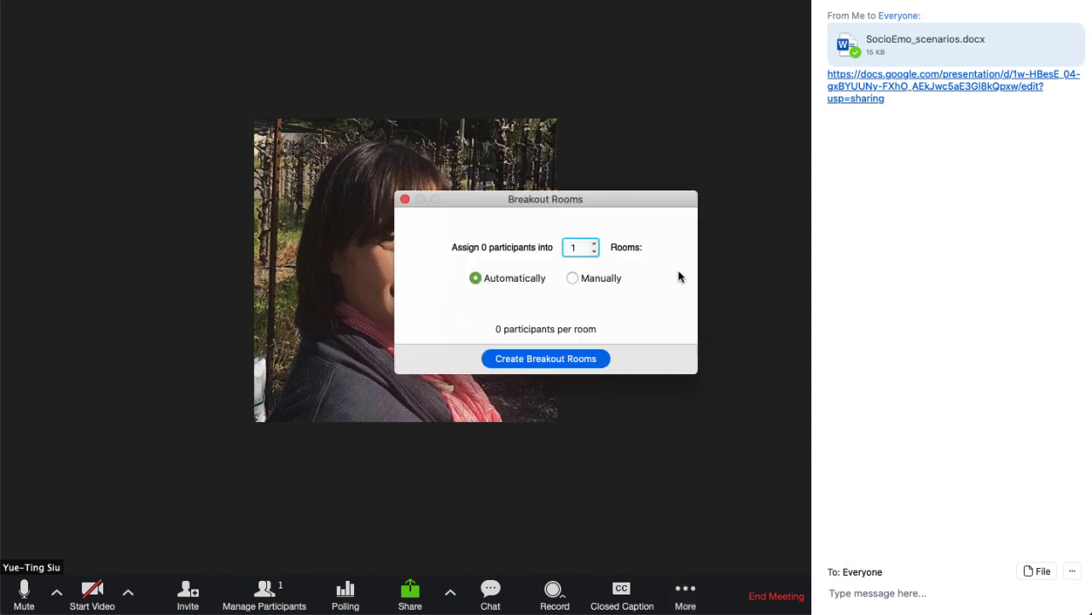
{"action": "mouse_move", "coordinate": [615, 246]}
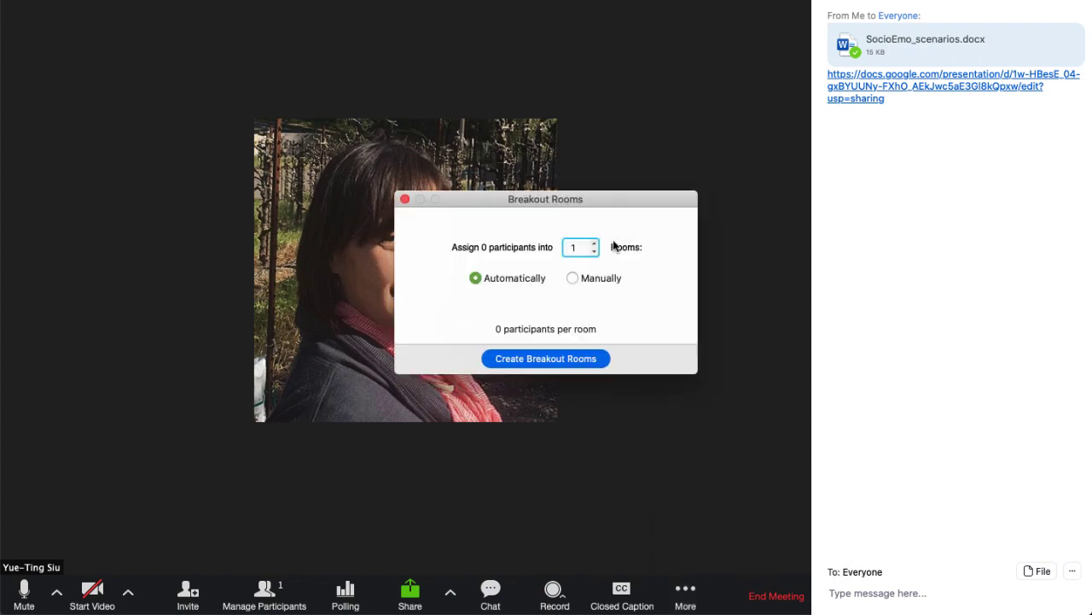
{"action": "left_click", "coordinate": [574, 277]}
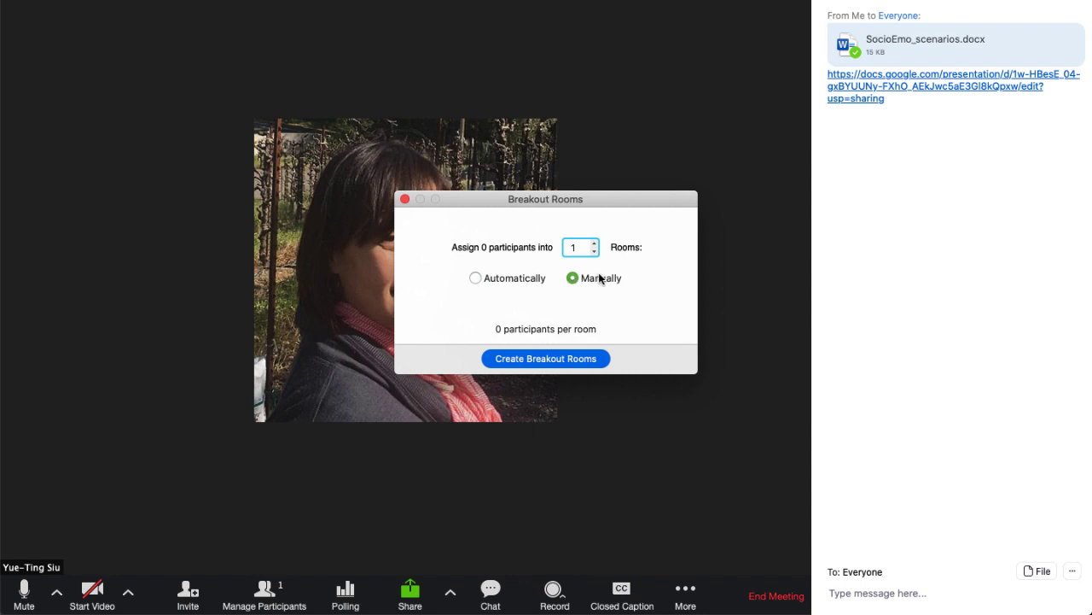
{"action": "left_click", "coordinate": [594, 242]}
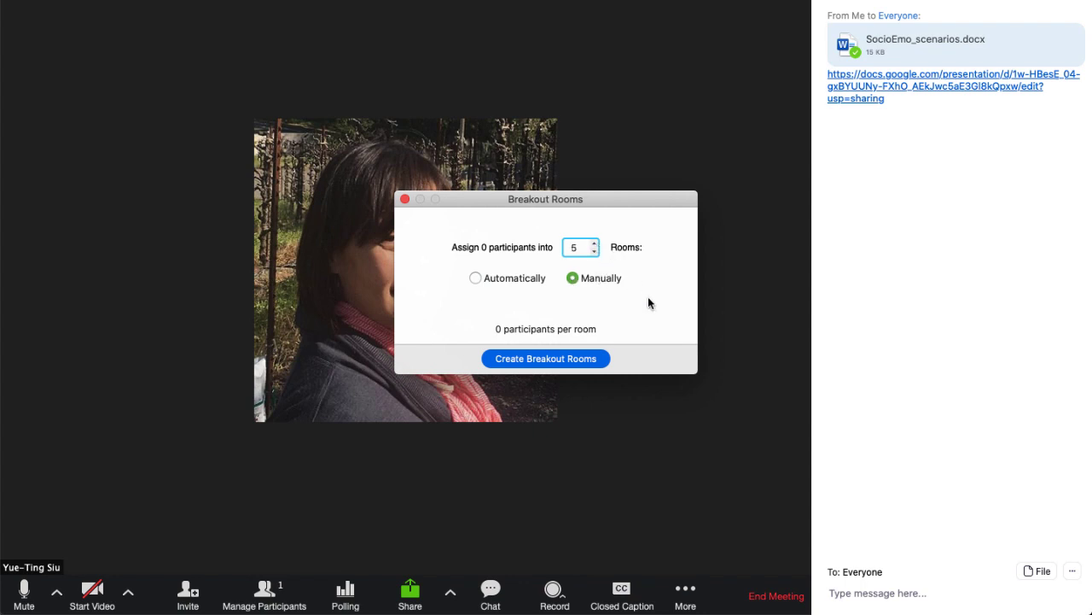
{"action": "left_click", "coordinate": [546, 359]}
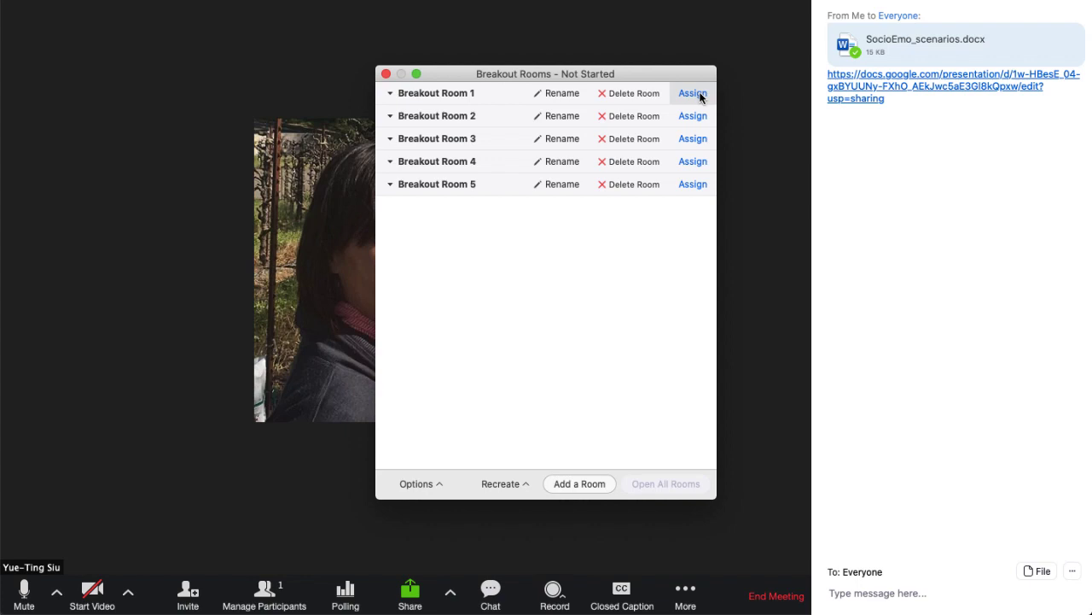
Start assigning participants to Breakout Room 1.
{"action": "left_click", "coordinate": [666, 485]}
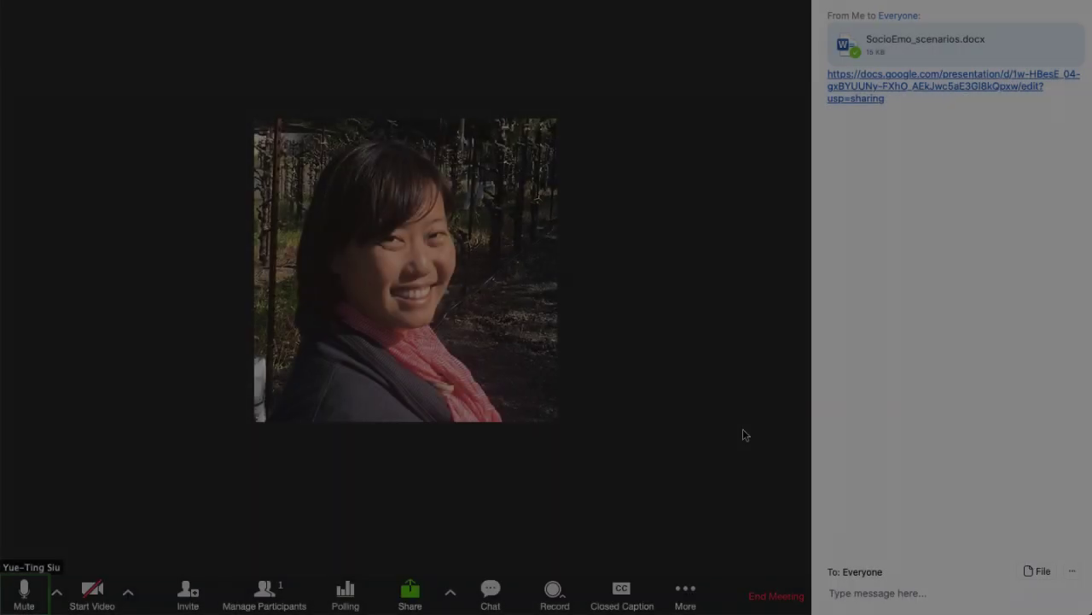
Create and start 4 breakout rooms with Automatically assigned participants.
{"action": "left_click", "coordinate": [686, 594]}
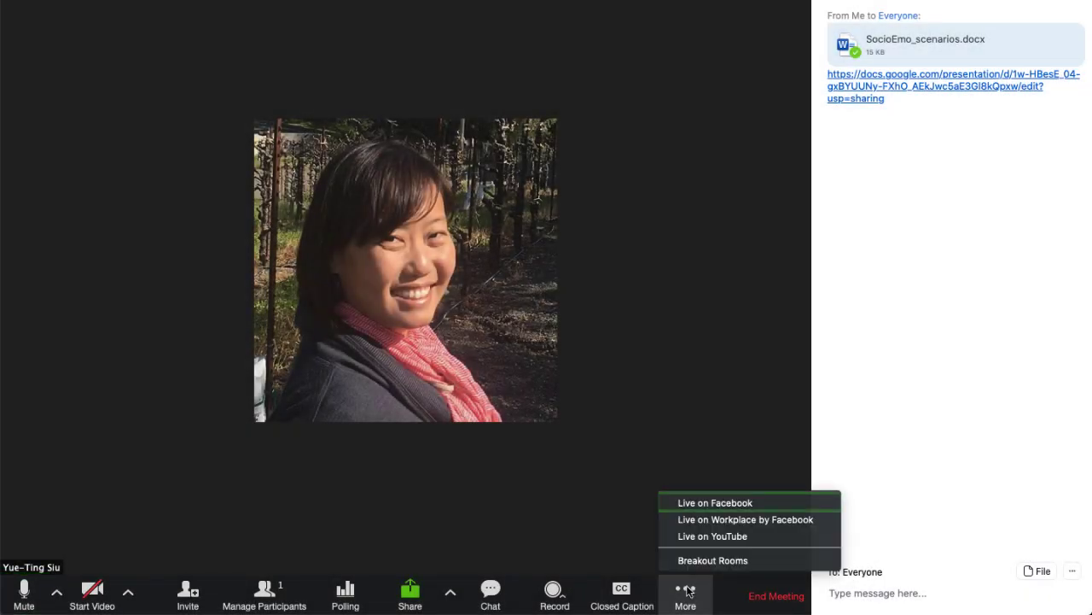
{"action": "left_click", "coordinate": [713, 560]}
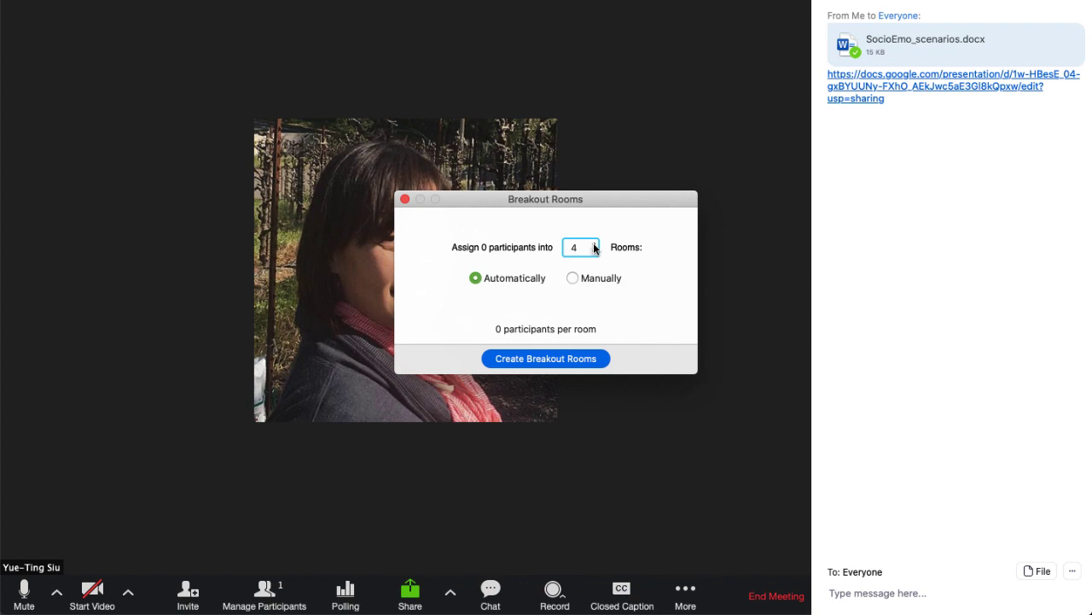
{"action": "mouse_move", "coordinate": [479, 354]}
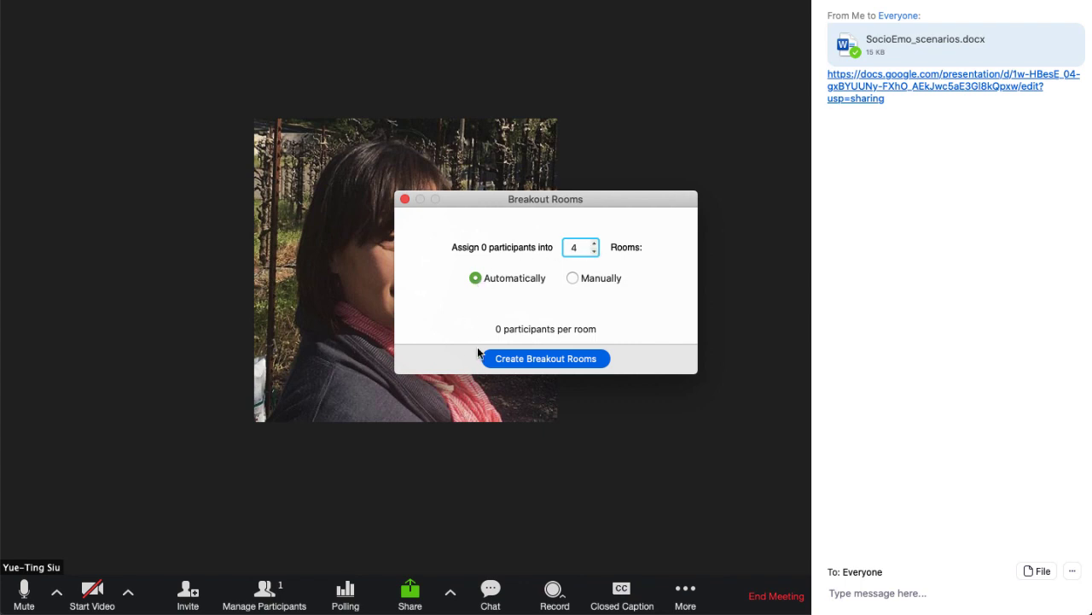
{"action": "left_click", "coordinate": [547, 359]}
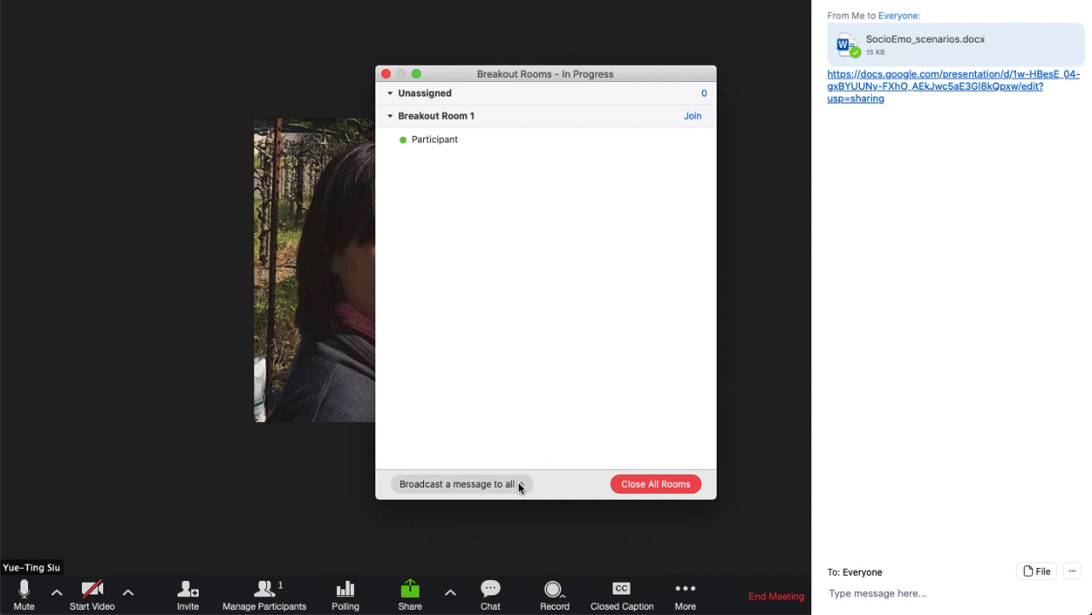
Broadcast "get ready to wrap up!" to all rooms, then close all breakout rooms.
{"action": "left_click", "coordinate": [458, 485]}
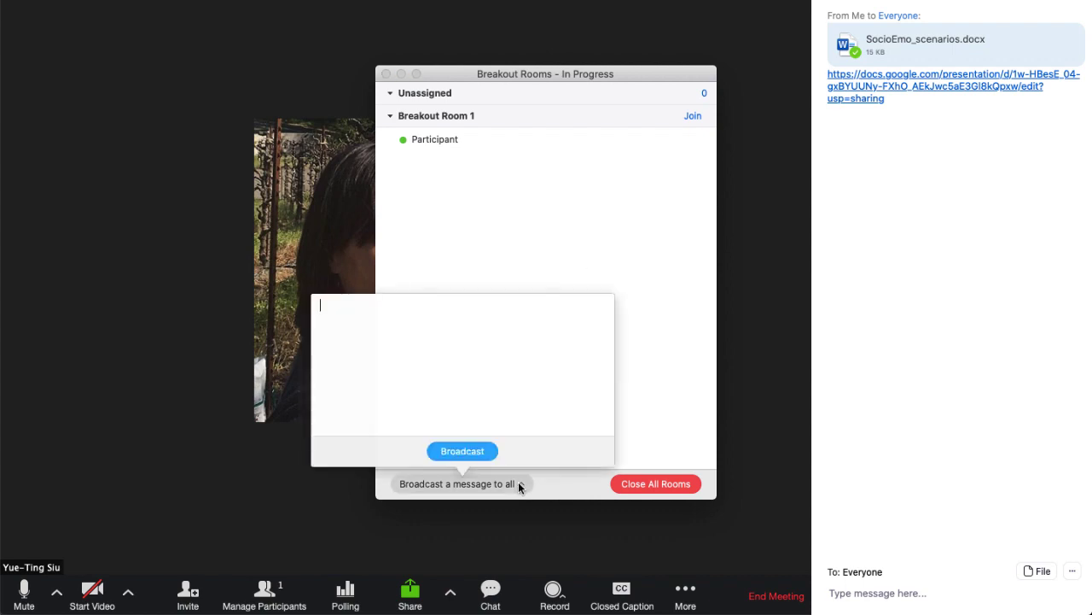
{"action": "type", "text": "get"}
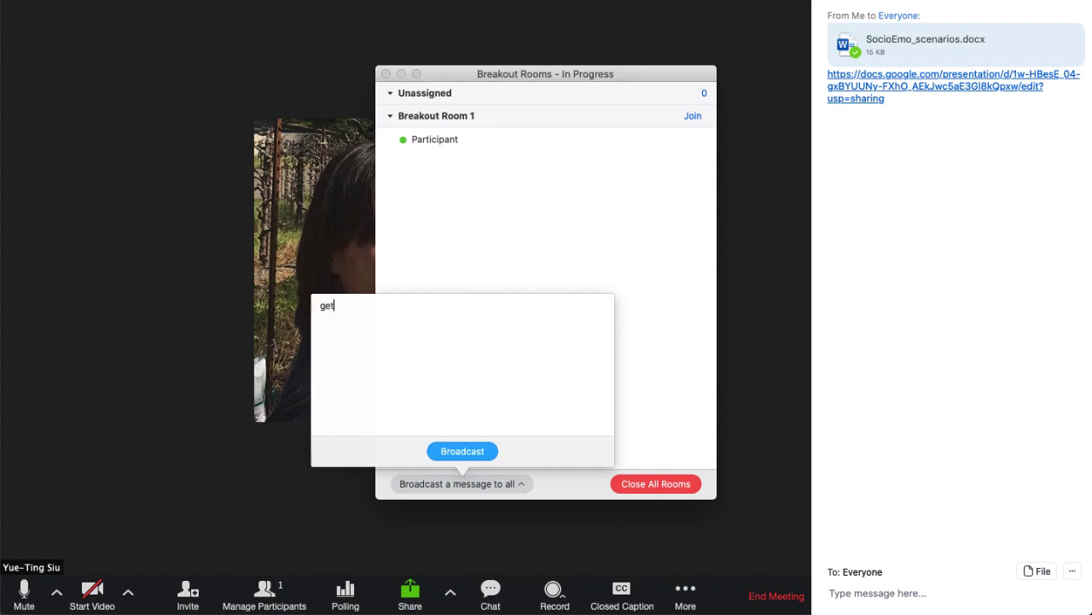
{"action": "type", "text": "ready to wrap up!"}
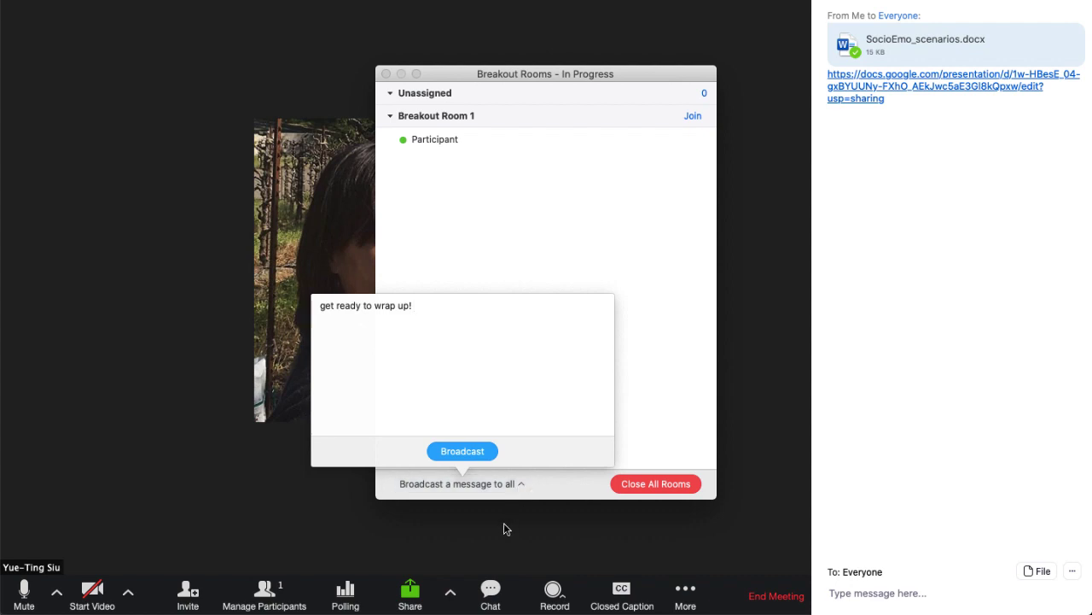
{"action": "left_click", "coordinate": [461, 450]}
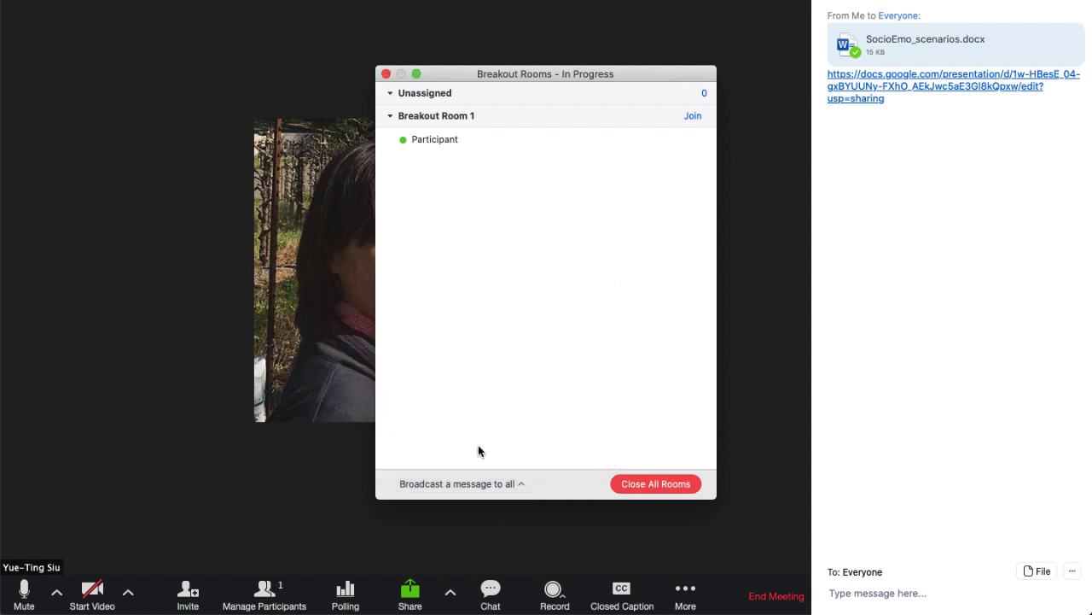
{"action": "mouse_move", "coordinate": [528, 447]}
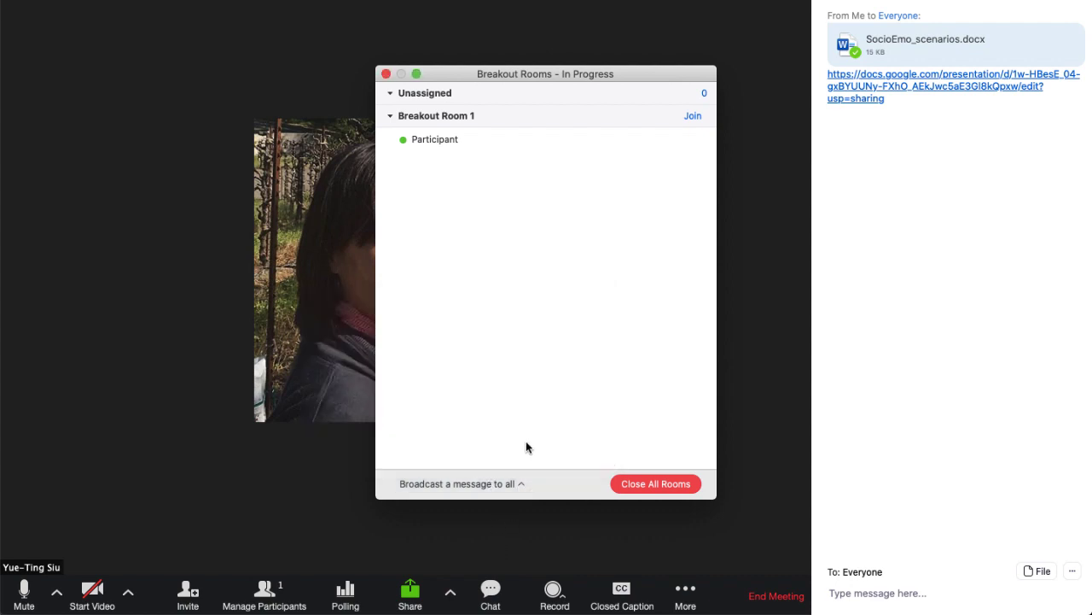
{"action": "left_click", "coordinate": [656, 483]}
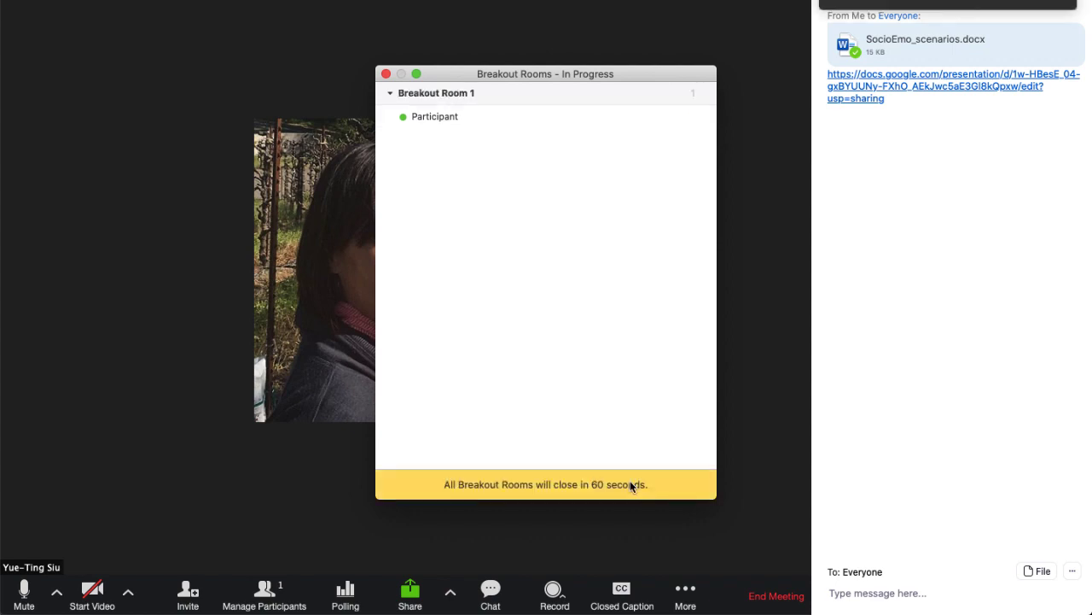